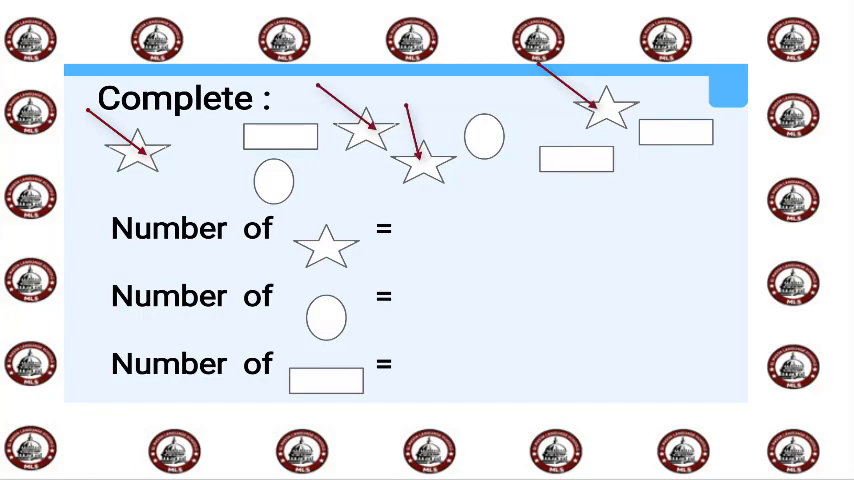
text(4)
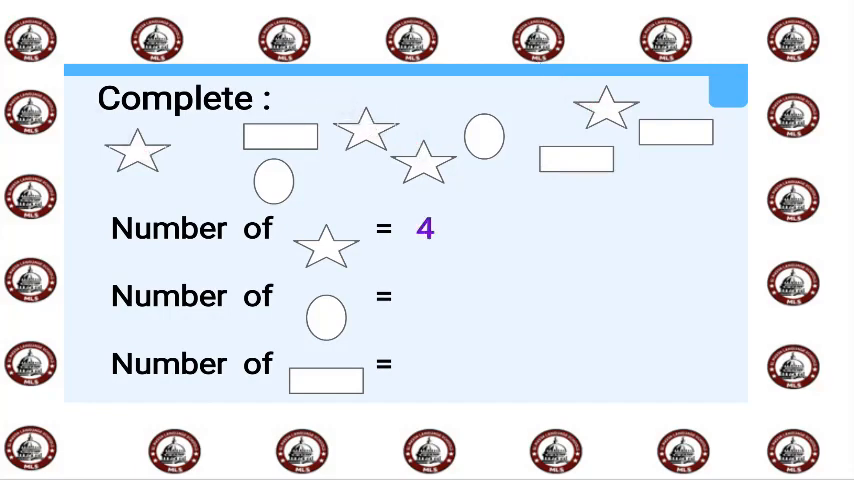